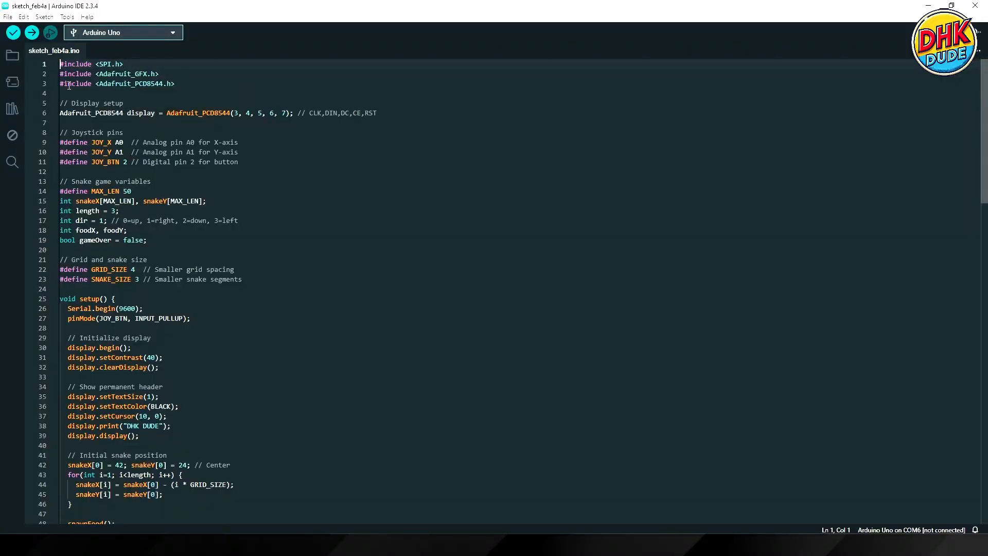
pyautogui.moveTo(160, 88)
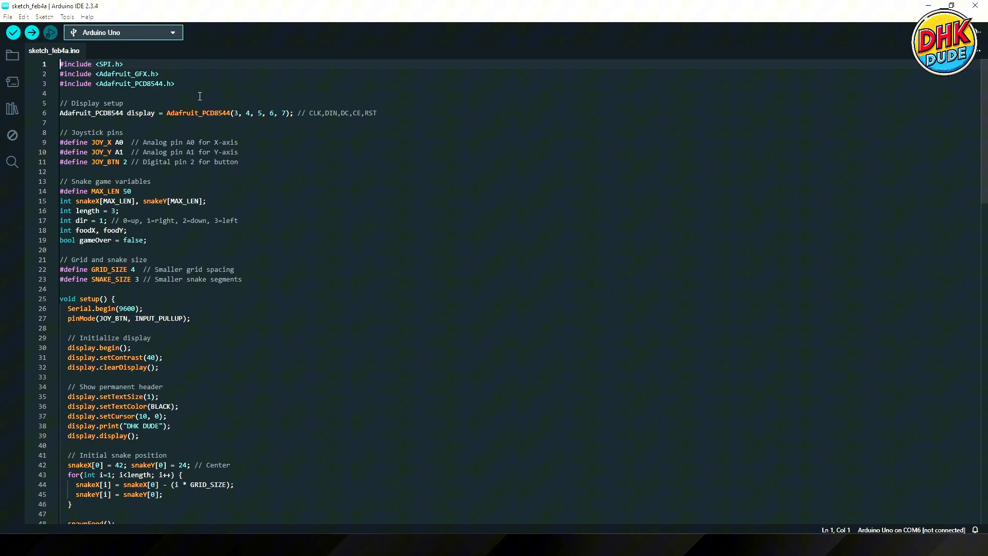
pyautogui.moveTo(101, 136)
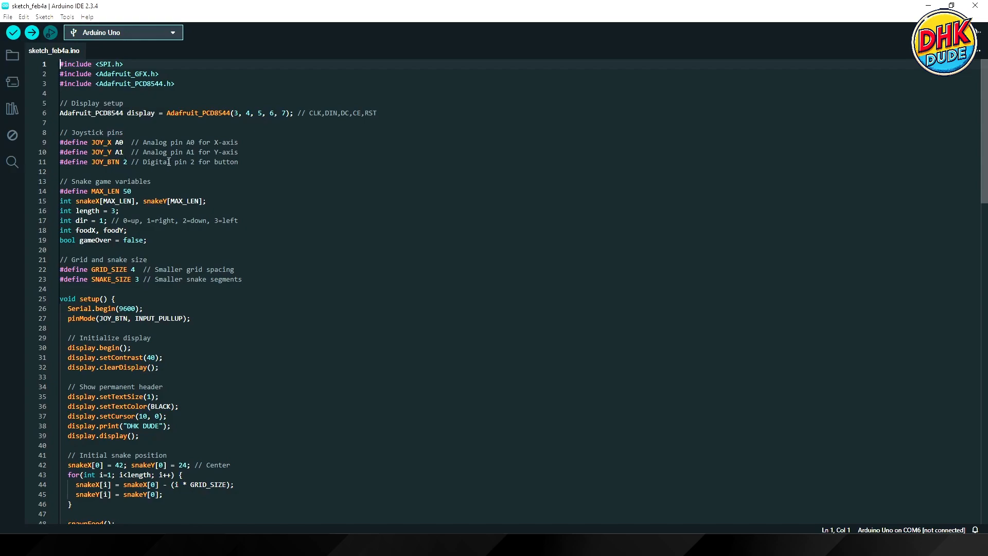
pyautogui.moveTo(278, 191)
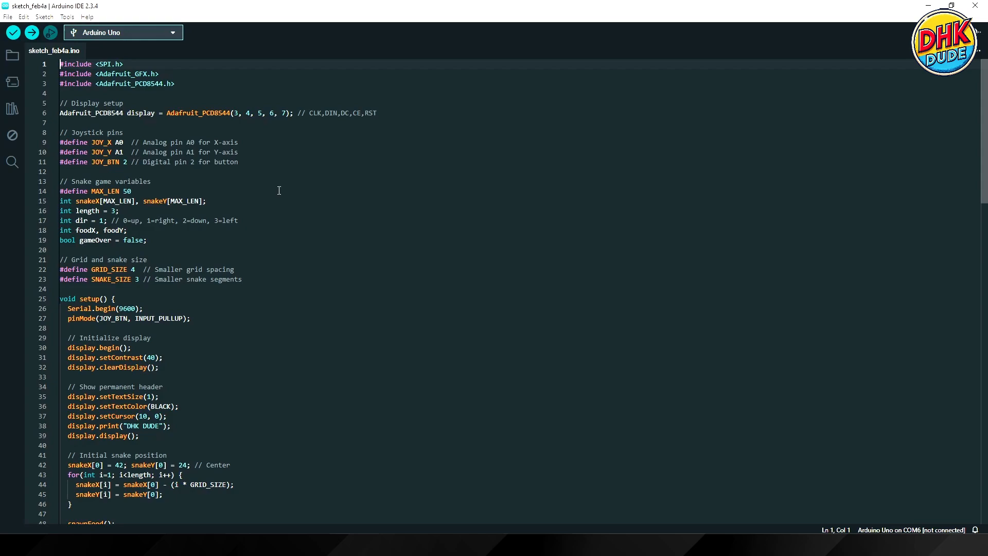
pyautogui.moveTo(167, 213)
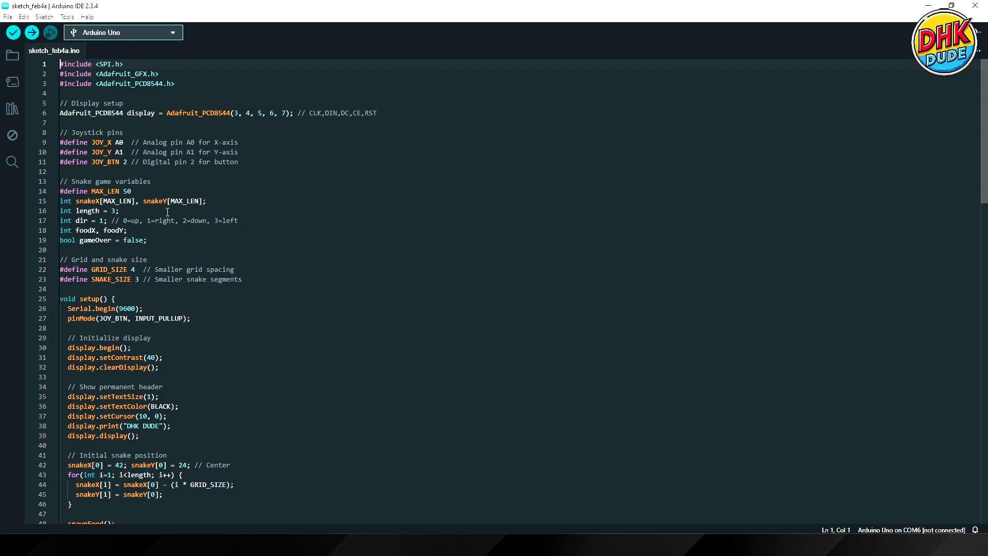
pyautogui.moveTo(121, 204)
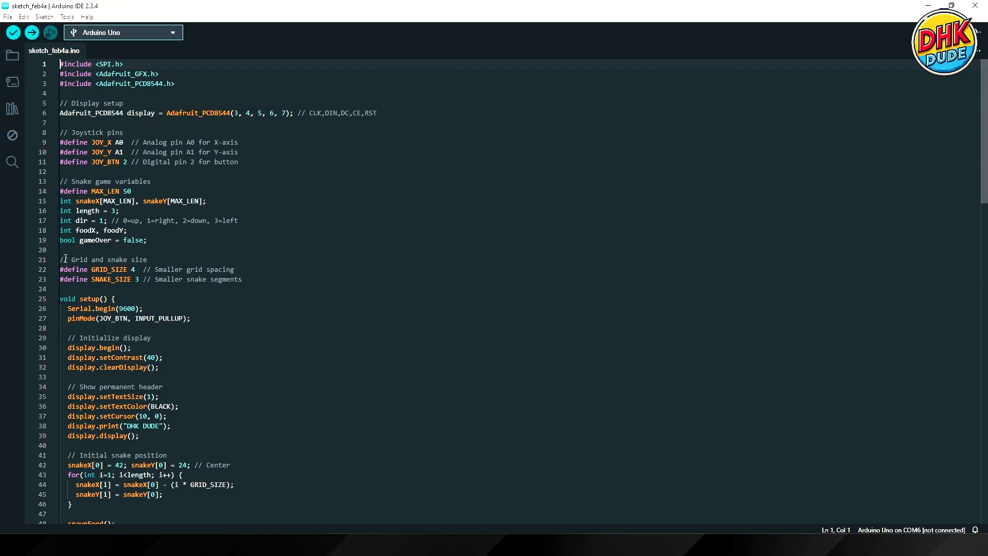
pyautogui.click(138, 269)
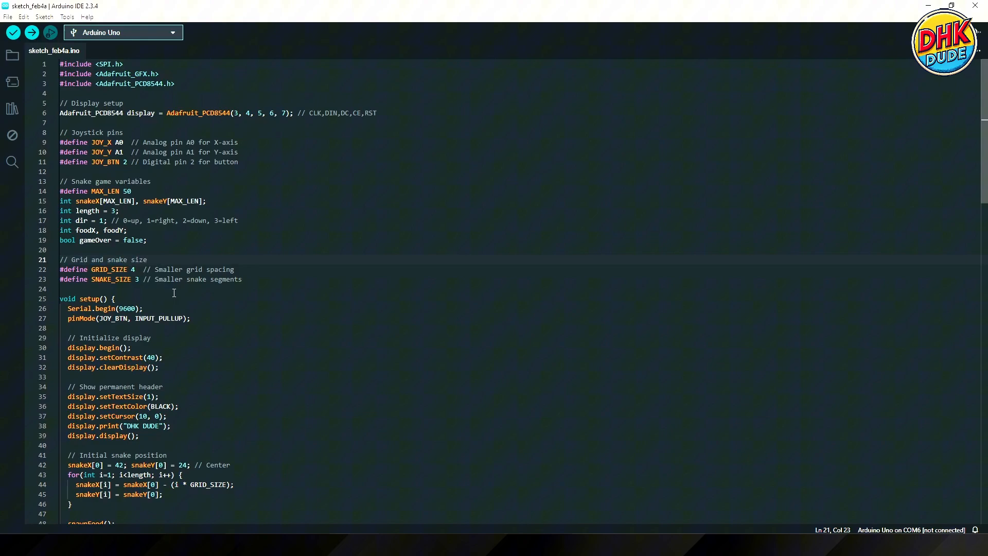
pyautogui.scroll(-3)
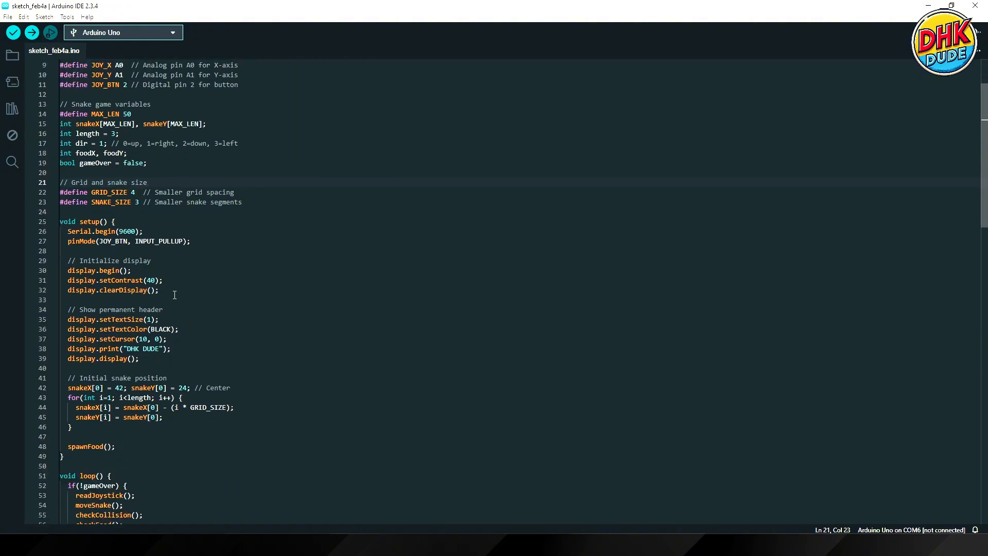
pyautogui.moveTo(142, 319)
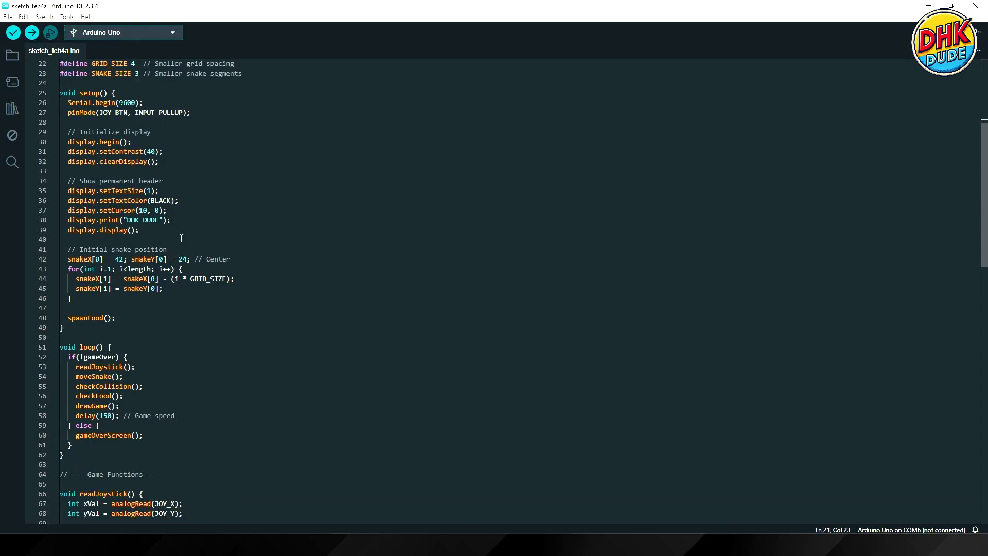
pyautogui.moveTo(182, 286)
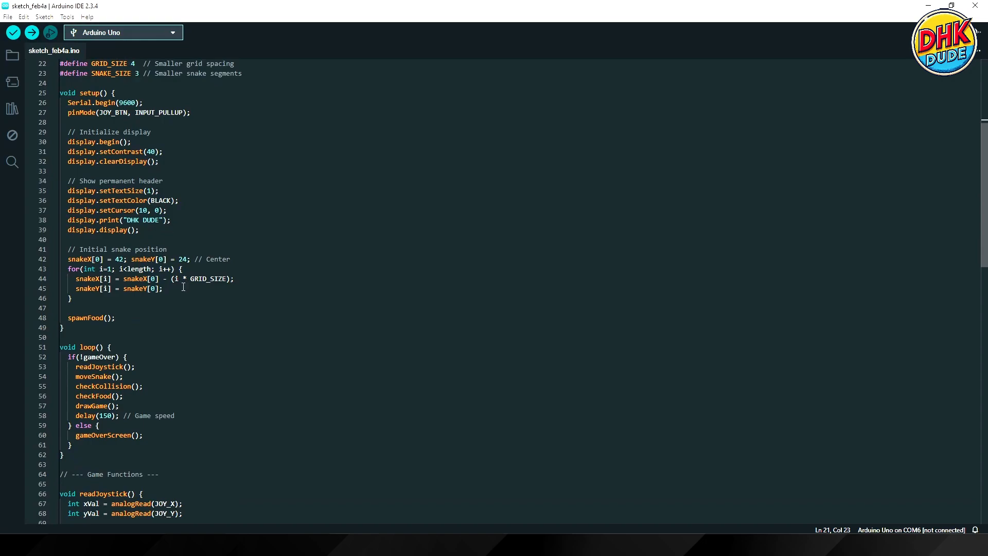
pyautogui.moveTo(150, 252)
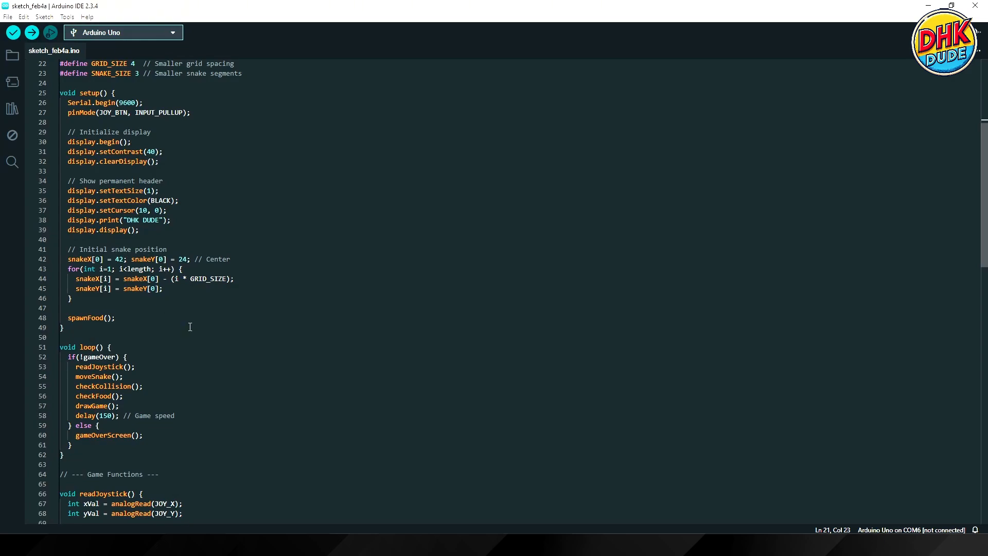
pyautogui.scroll(-3)
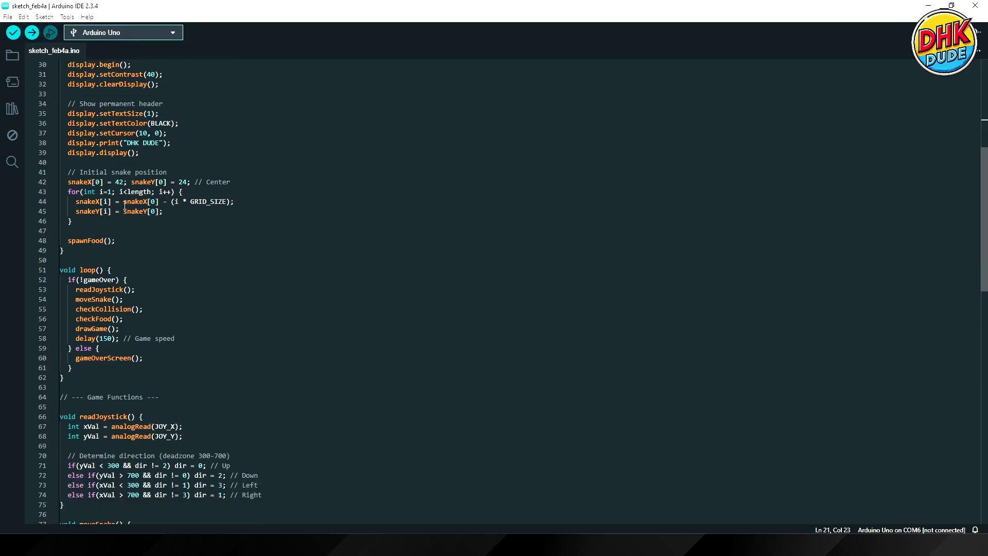
pyautogui.scroll(-3)
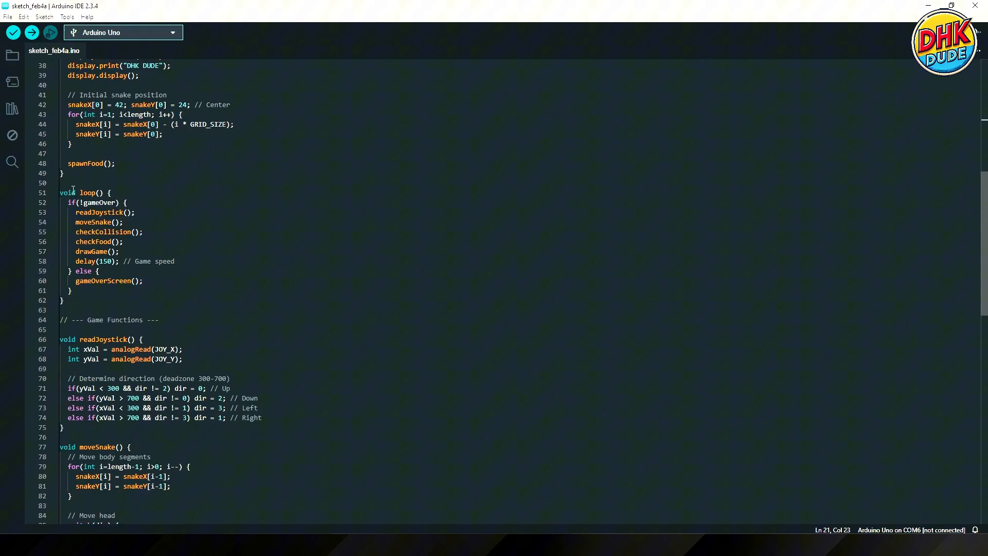
pyautogui.scroll(-3)
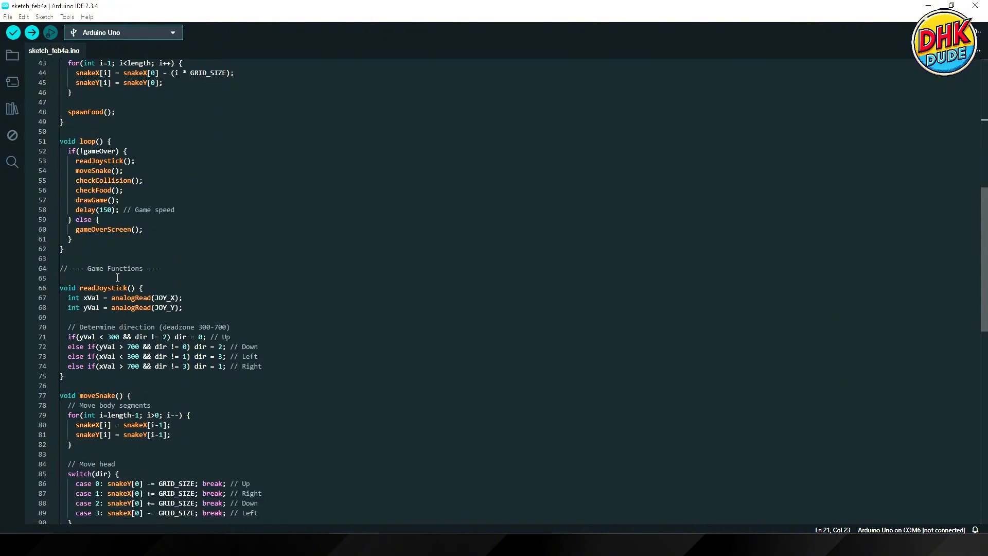
pyautogui.scroll(-3)
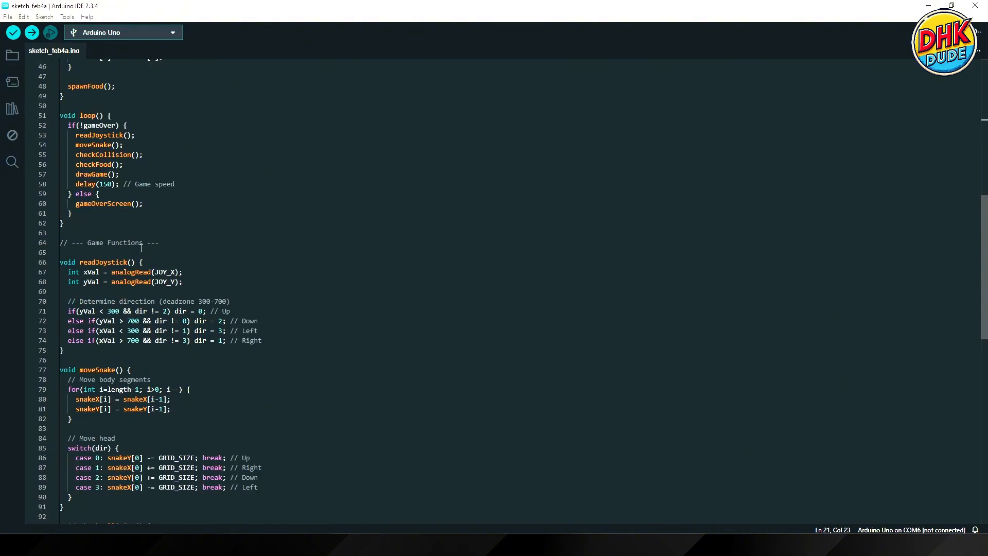
pyautogui.scroll(-3)
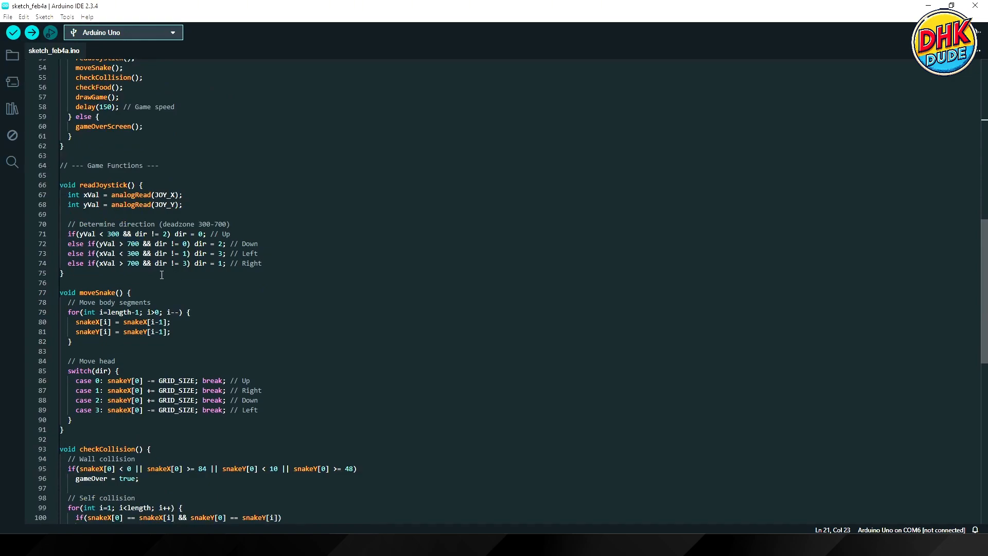
pyautogui.scroll(-3)
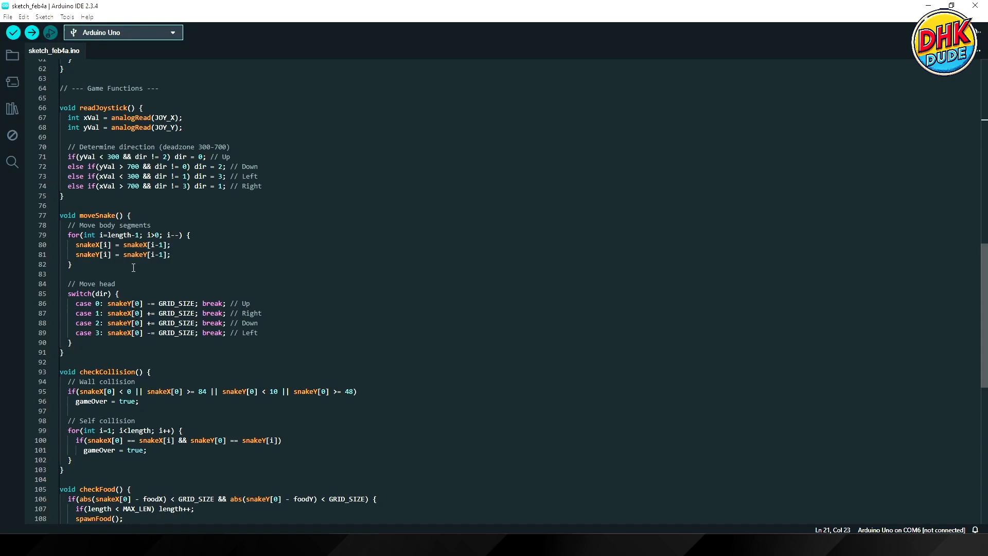
pyautogui.scroll(-3)
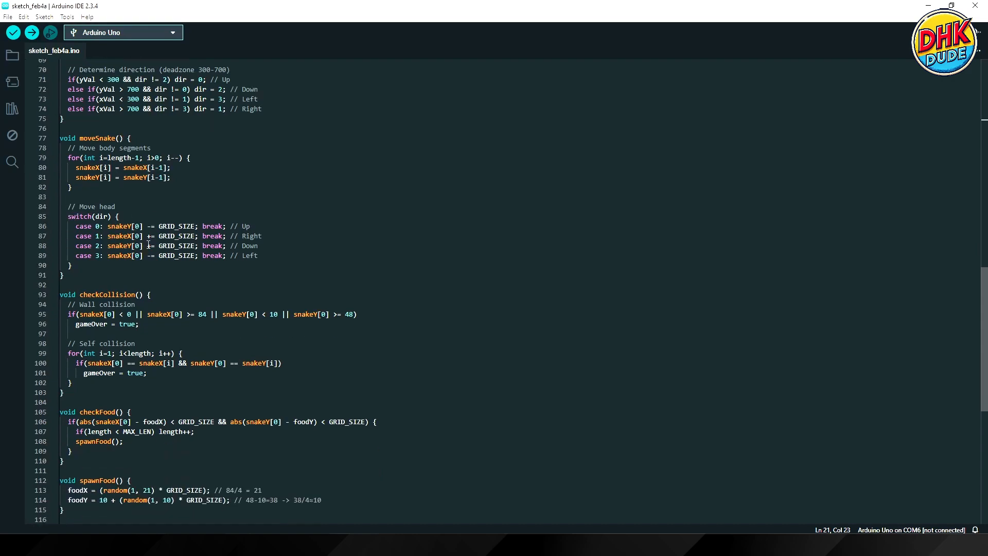
pyautogui.scroll(-3)
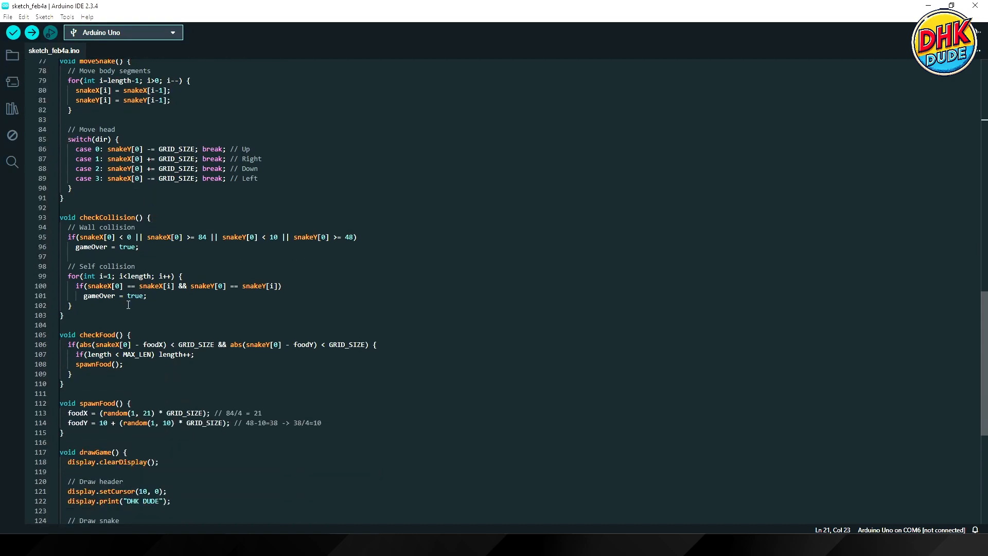
pyautogui.scroll(-3)
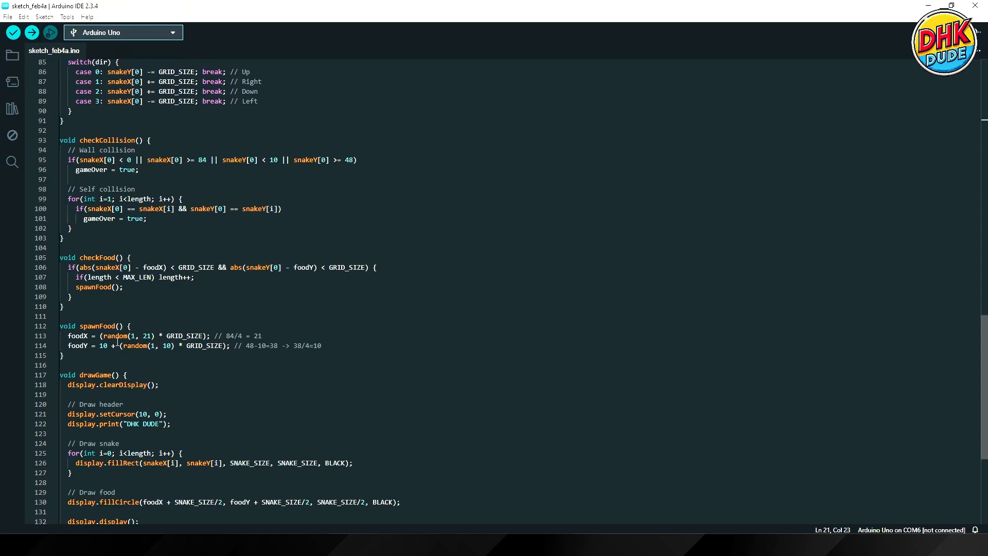
pyautogui.scroll(-3)
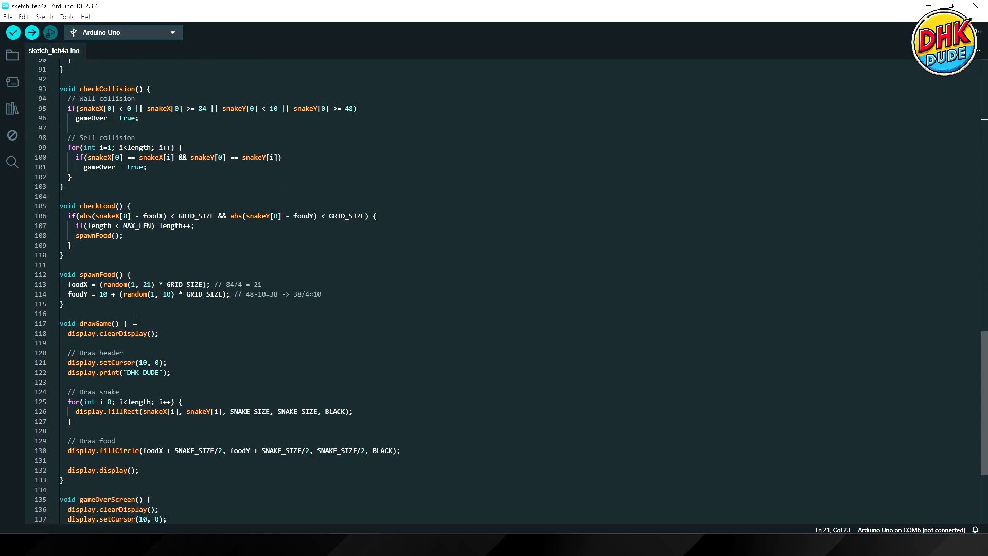
pyautogui.scroll(-3)
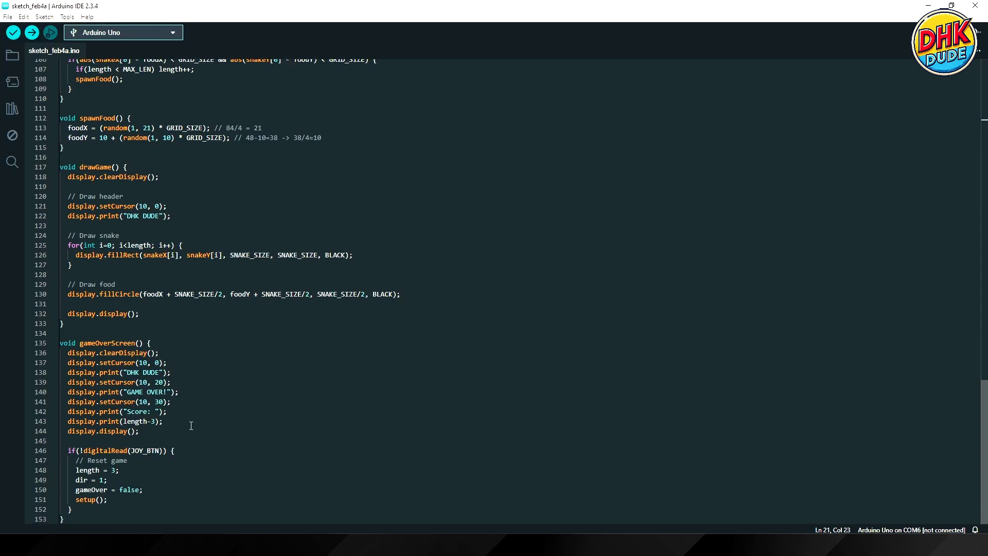
pyautogui.scroll(3)
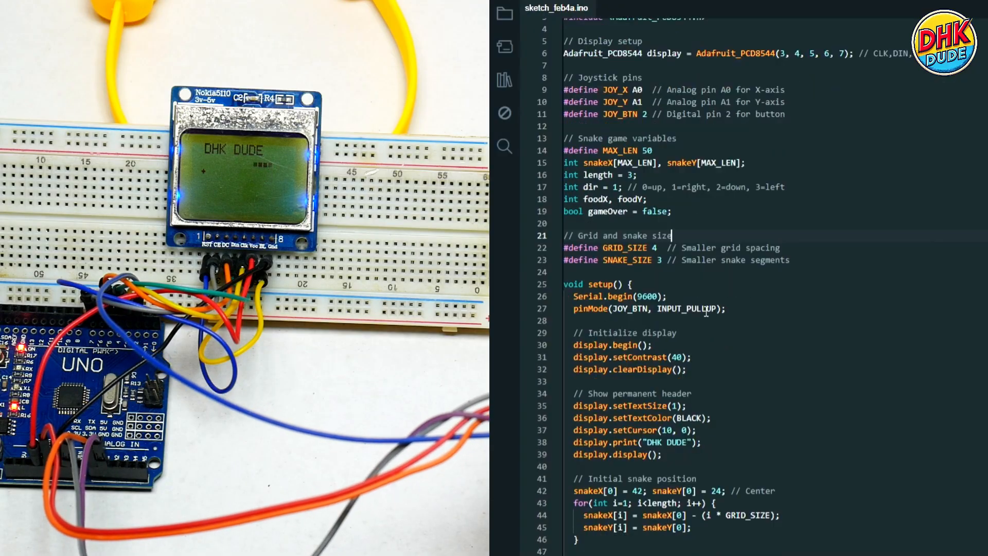
pyautogui.scroll(-3)
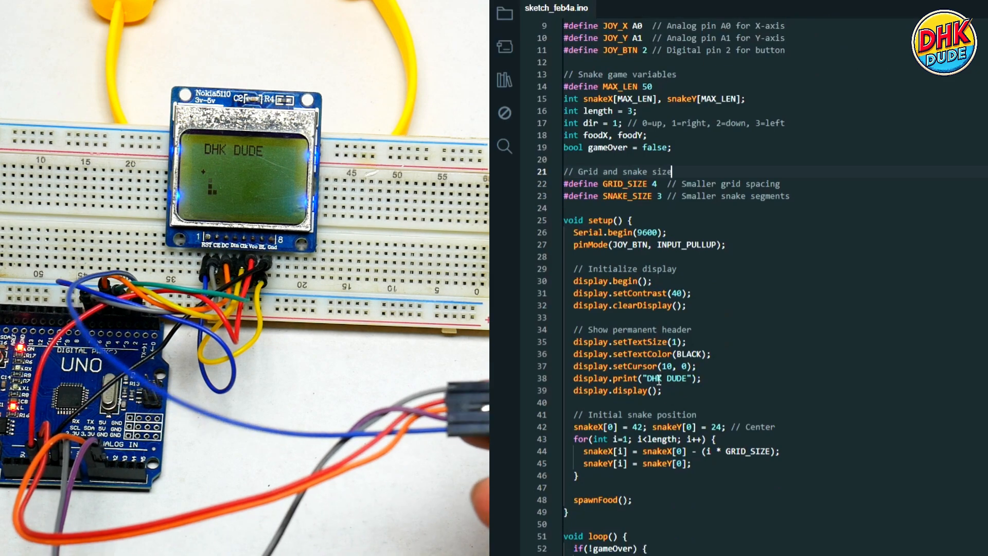
pyautogui.scroll(-3)
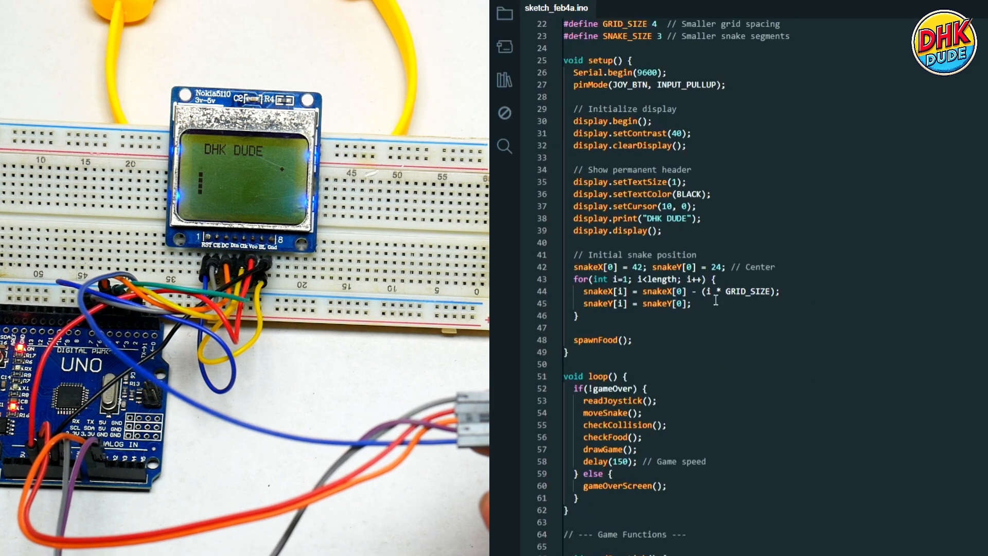
pyautogui.scroll(-3)
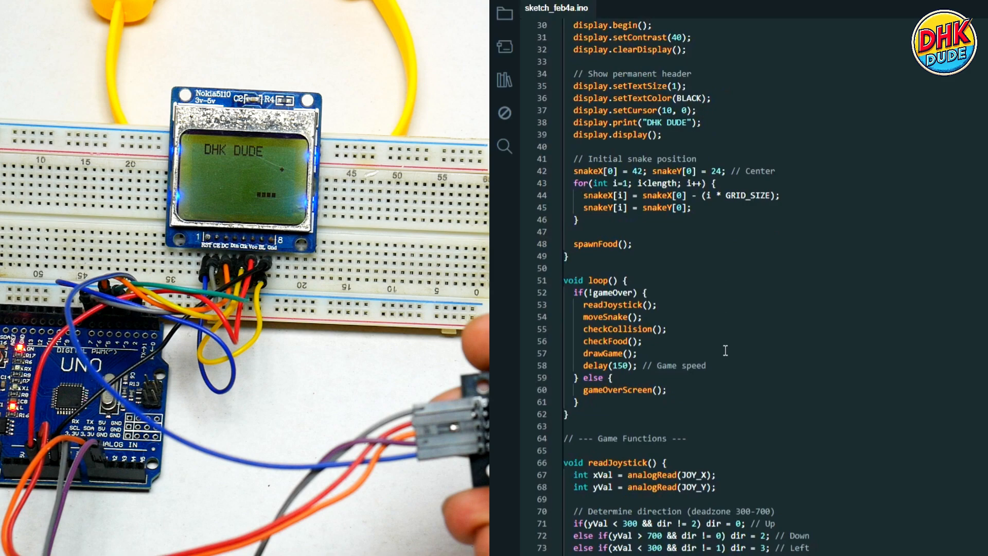
pyautogui.scroll(-3)
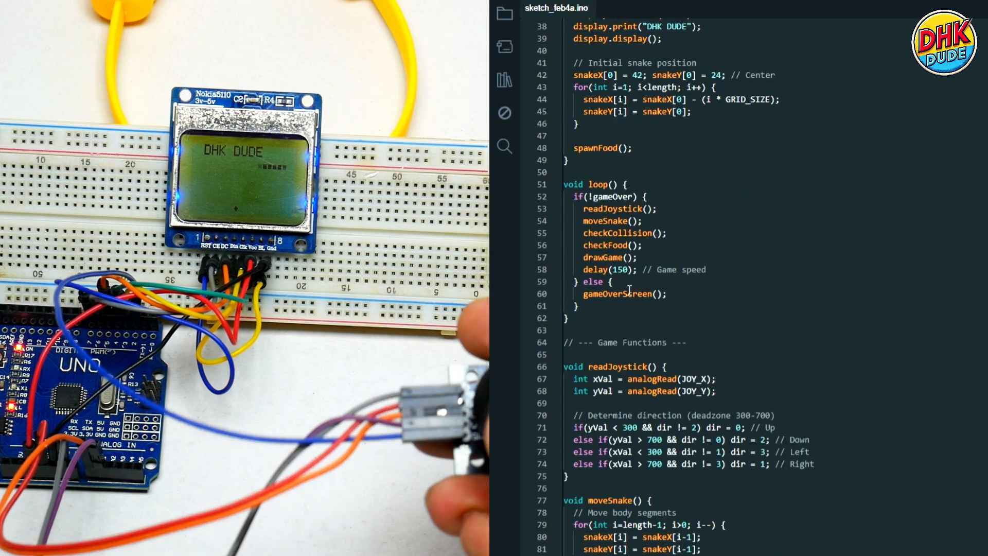
pyautogui.scroll(-3)
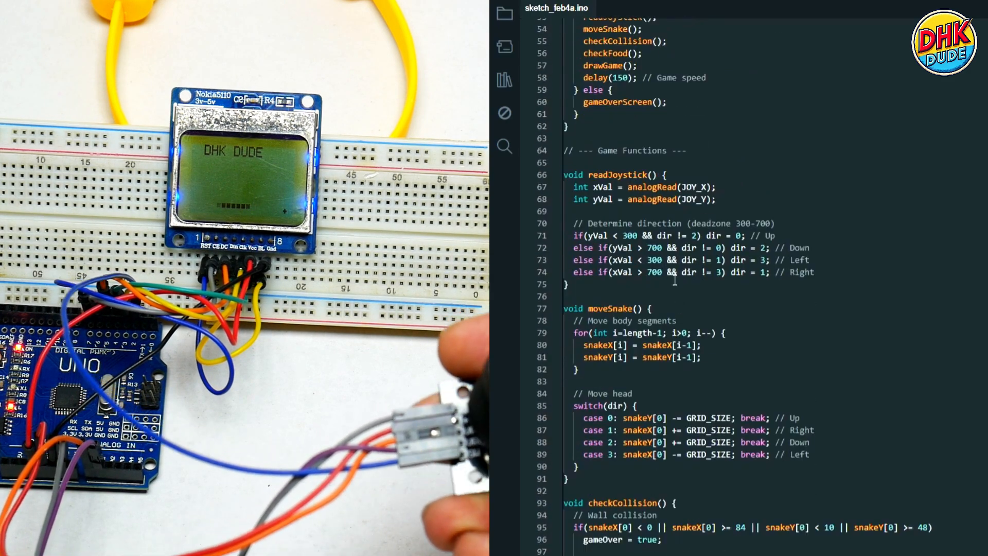
pyautogui.scroll(-3)
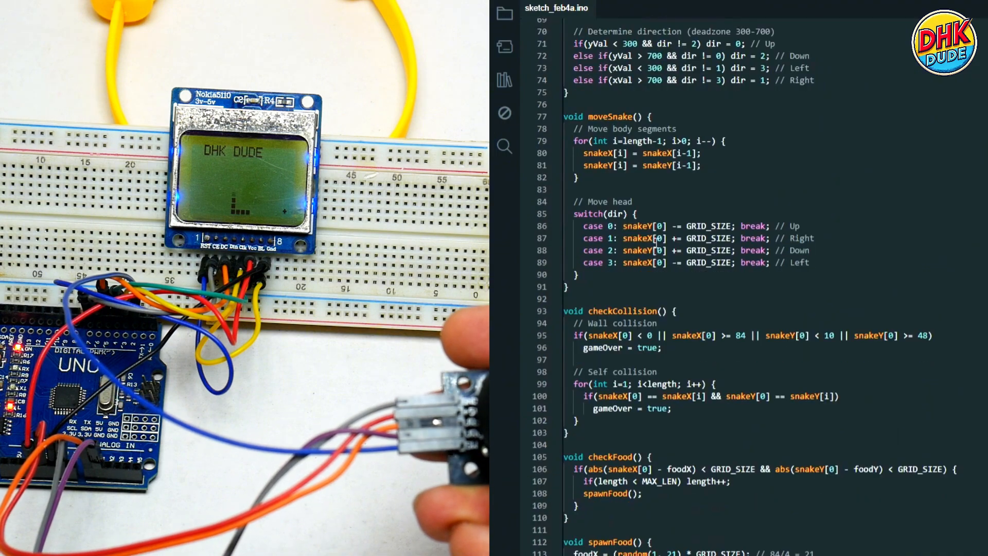
pyautogui.scroll(-3)
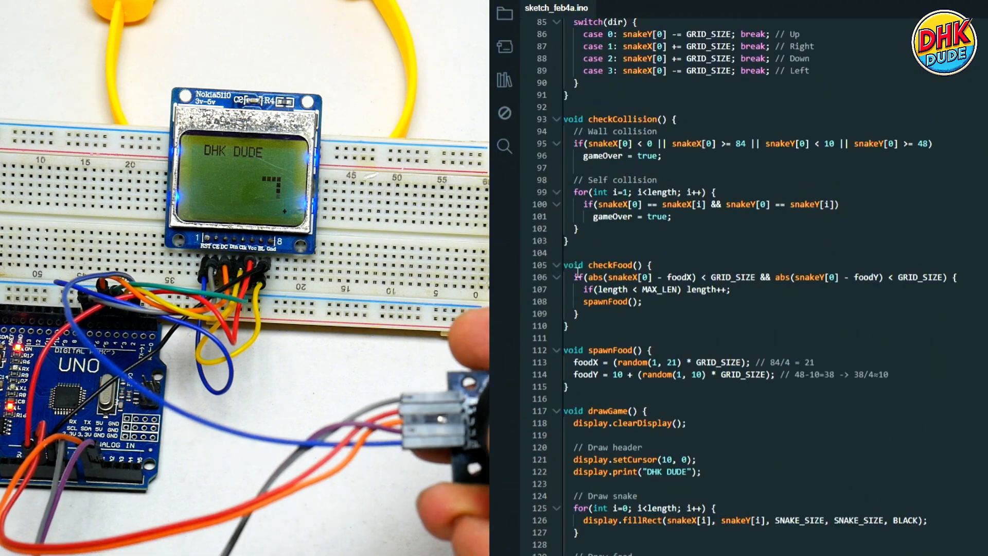
pyautogui.scroll(-3)
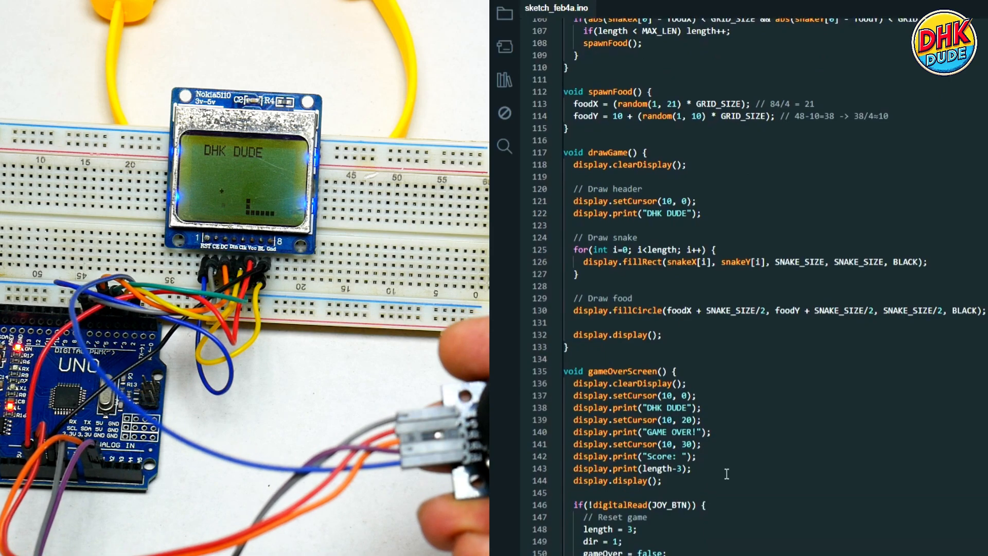
pyautogui.scroll(3)
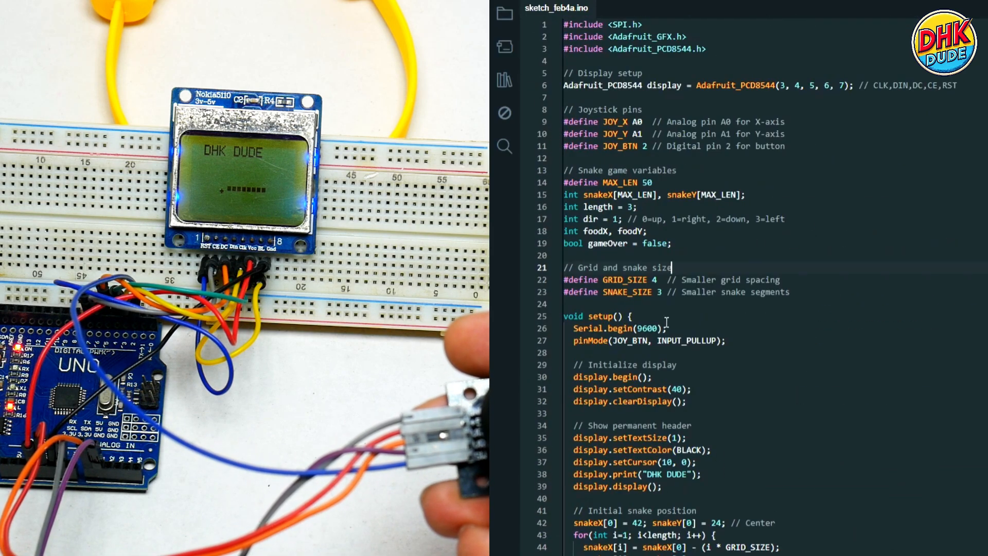